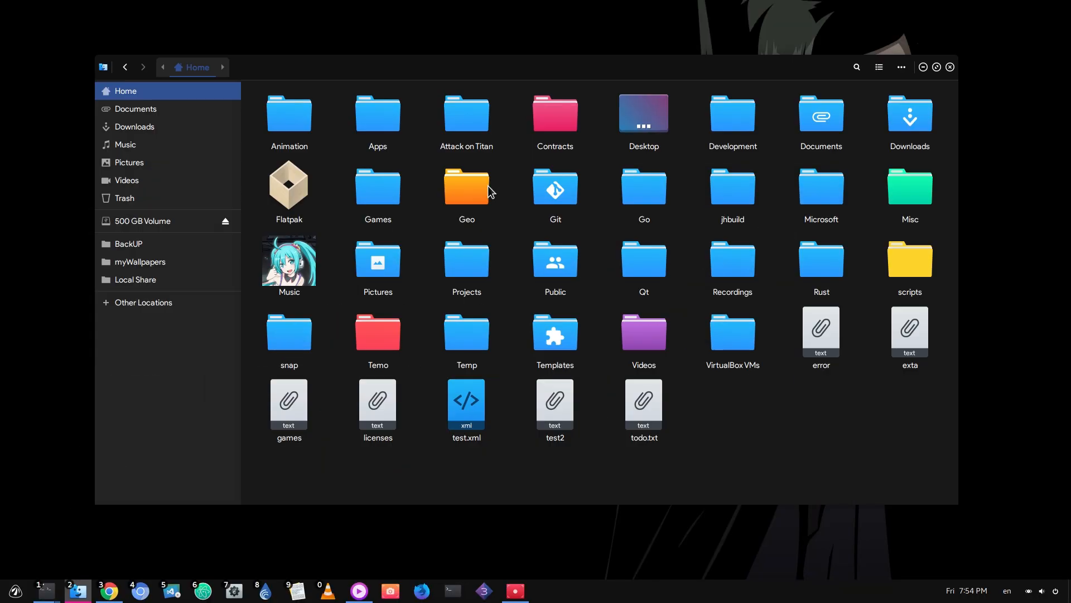
- Open the Music folder in a new tab from the sidebar, view it, then return to Home
{"action": "right_click", "coordinate": [125, 144]}
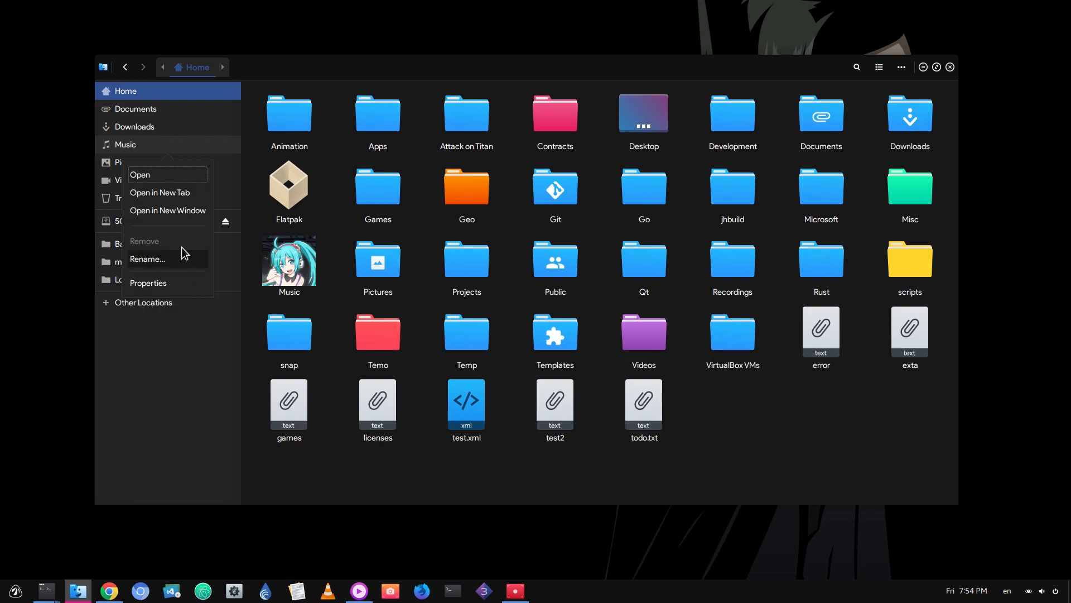
{"action": "left_click", "coordinate": [160, 192]}
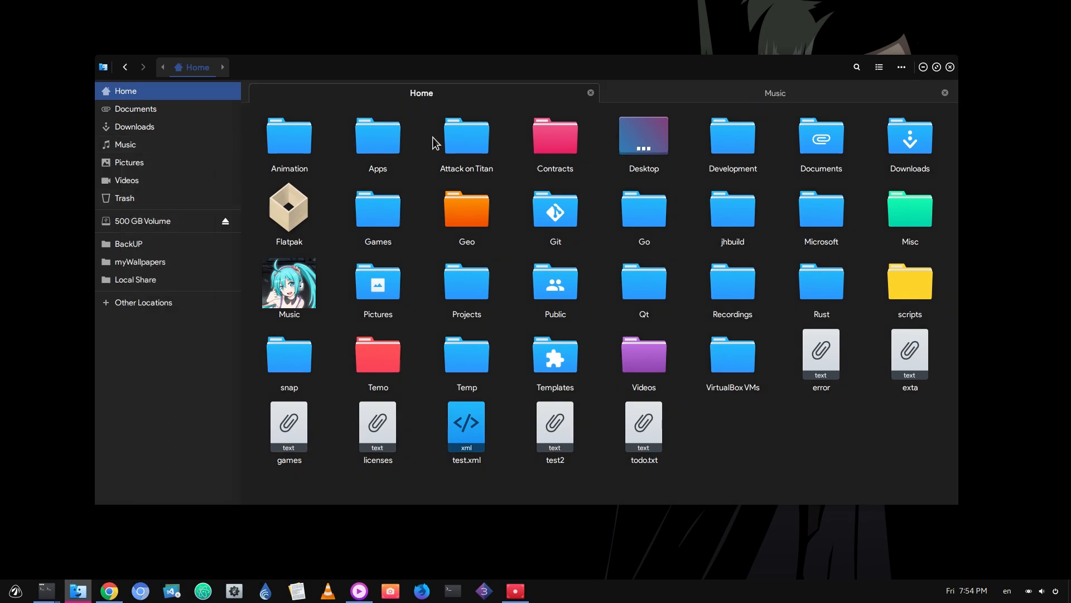
{"action": "left_click", "coordinate": [773, 94]}
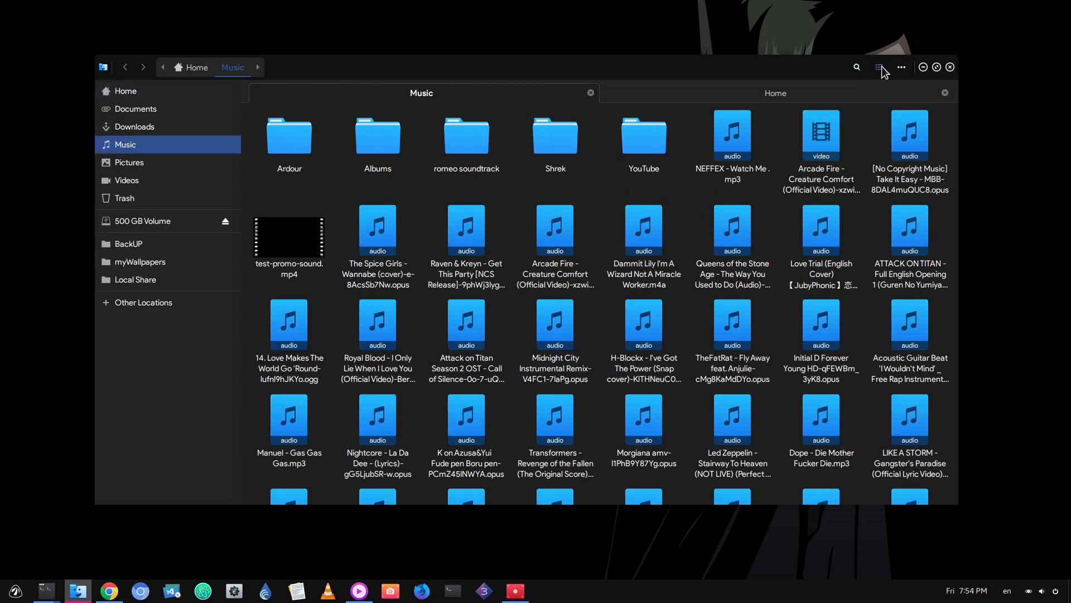
{"action": "left_click", "coordinate": [879, 67]}
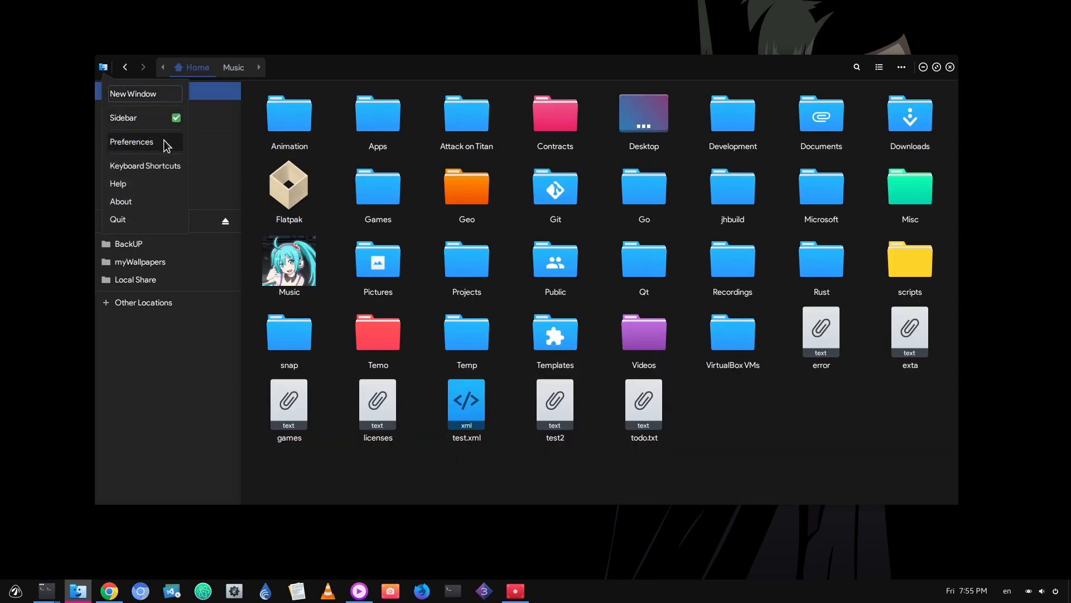
- In Preferences Behavior, try running executable text files then revert to displaying them
{"action": "left_click", "coordinate": [131, 141]}
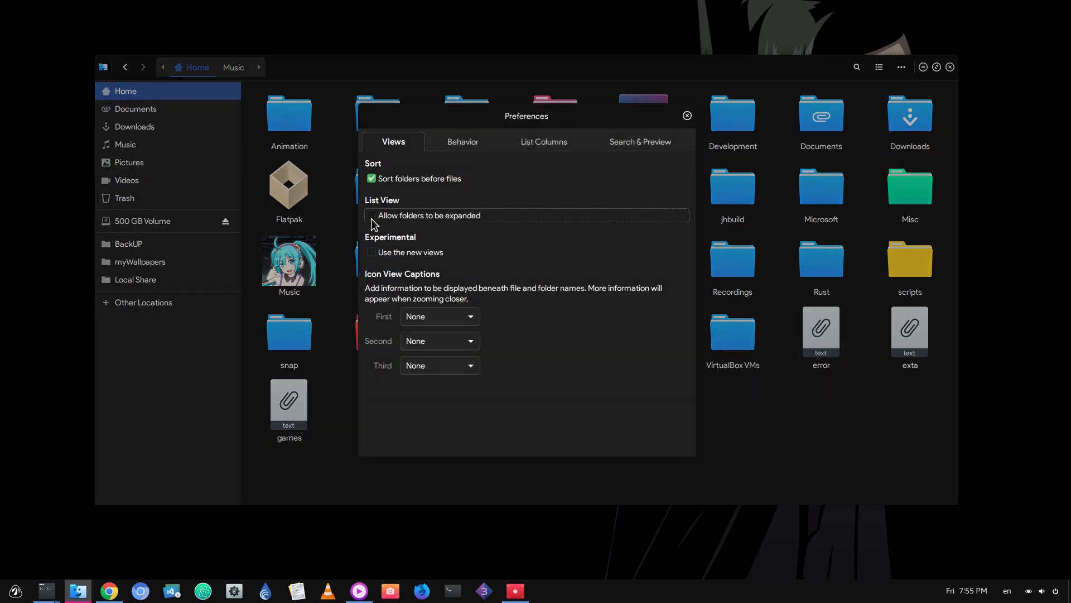
{"action": "left_click", "coordinate": [462, 141]}
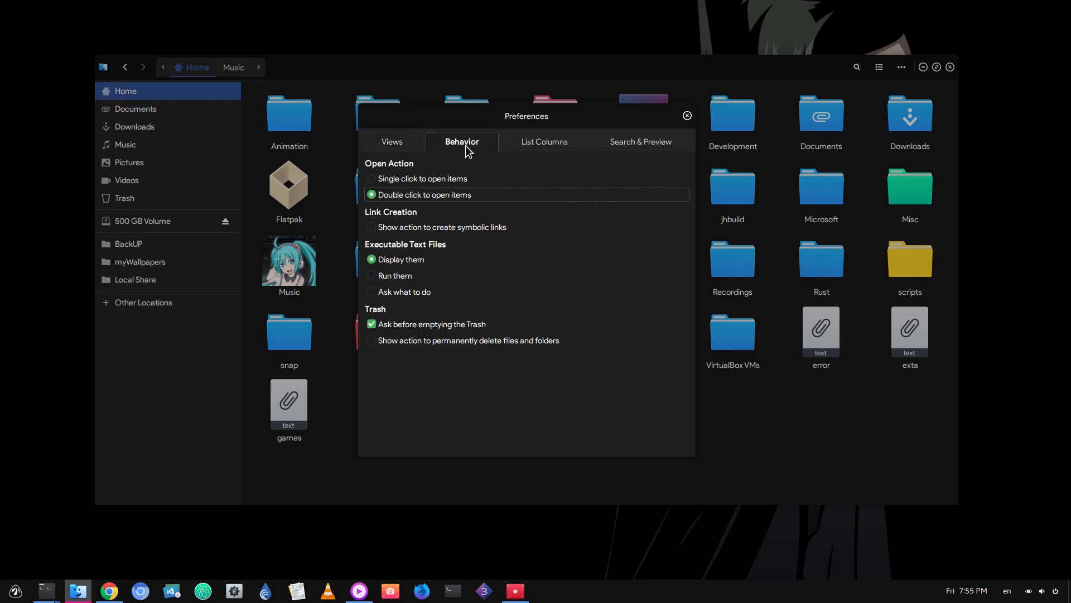
{"action": "left_click", "coordinate": [371, 275]}
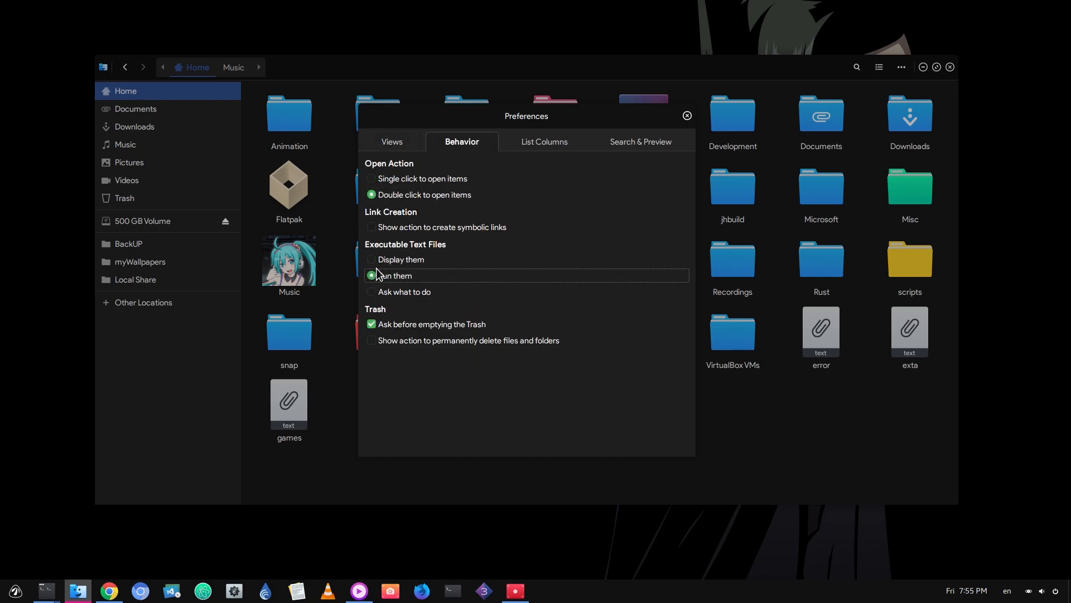
{"action": "left_click", "coordinate": [371, 259]}
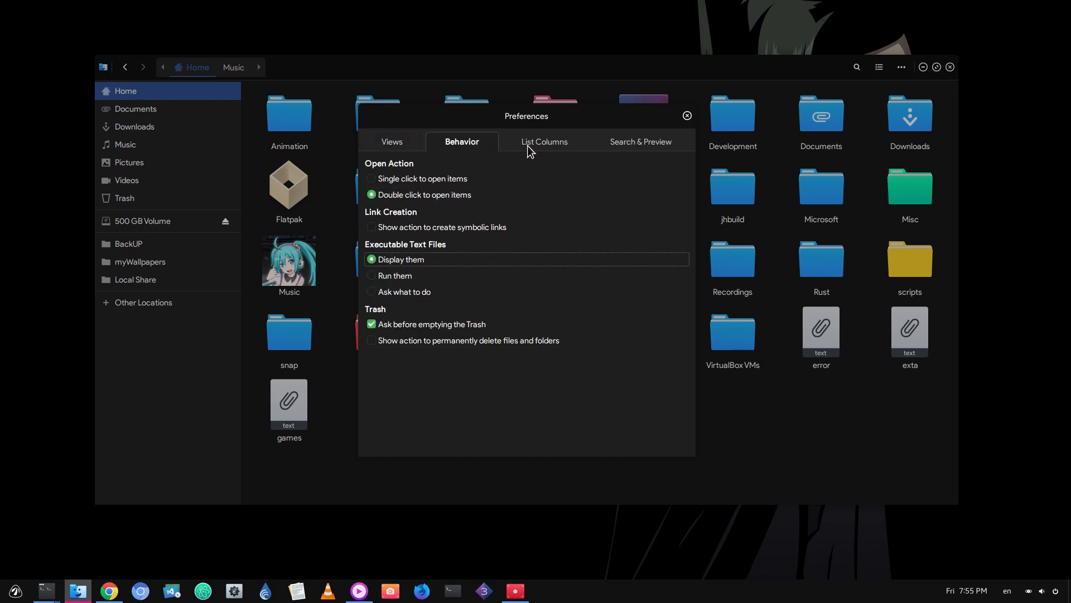
- Remove the Owner list column, try thumbnails for all files then revert to local only, and close Preferences
{"action": "left_click", "coordinate": [542, 141]}
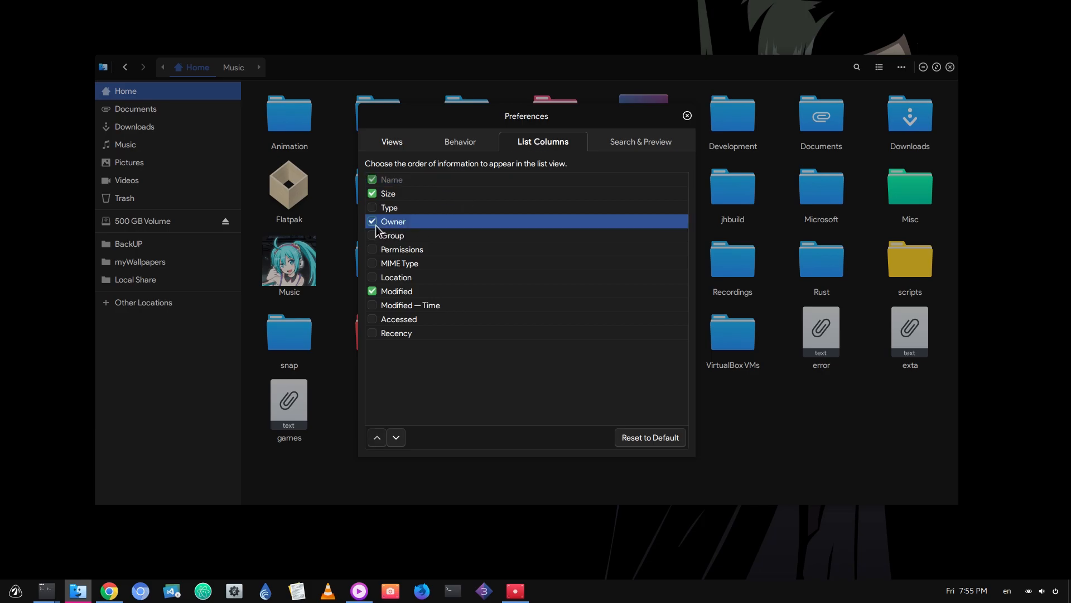
{"action": "left_click", "coordinate": [372, 221]}
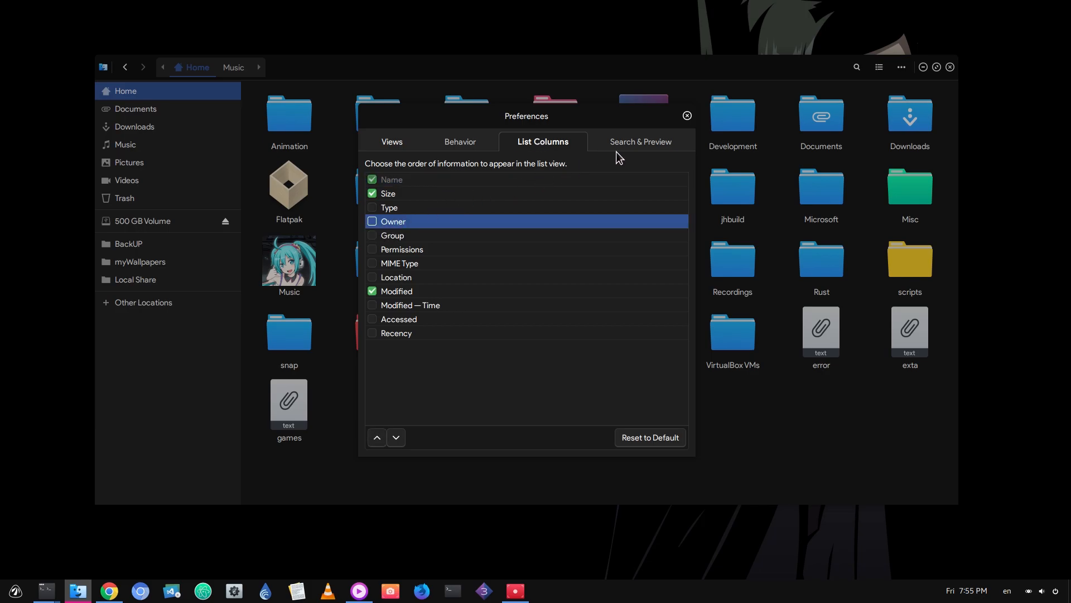
{"action": "left_click", "coordinate": [638, 141]}
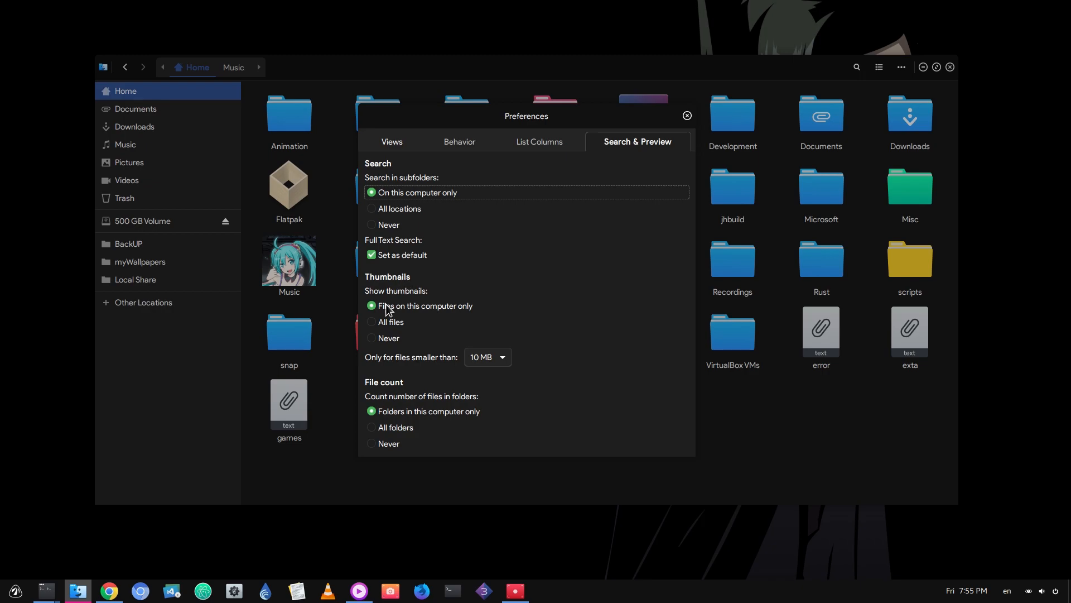
{"action": "left_click", "coordinate": [371, 322]}
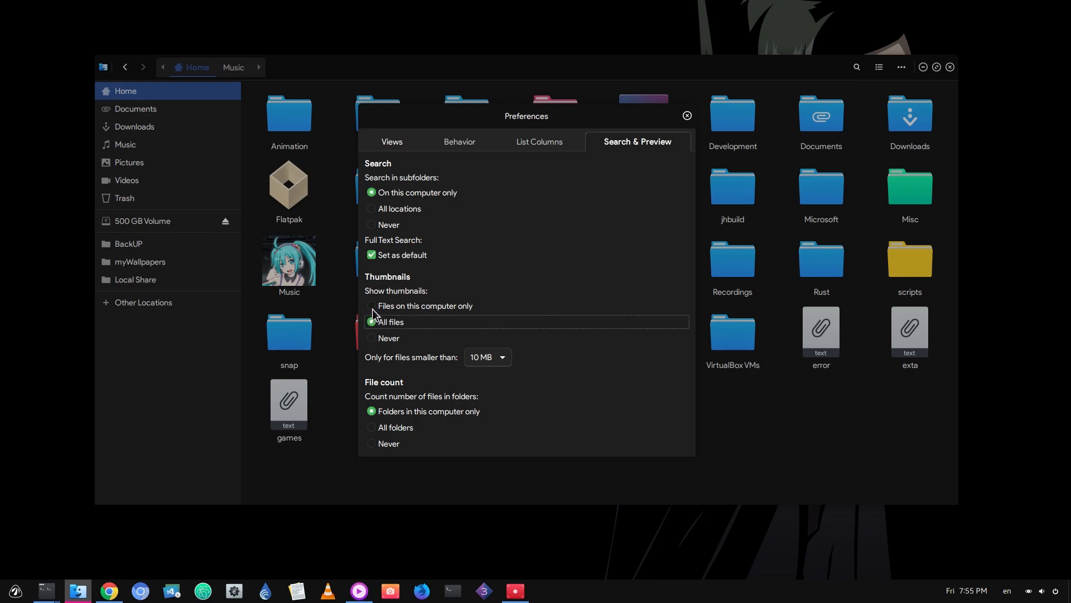
{"action": "left_click", "coordinate": [372, 305]}
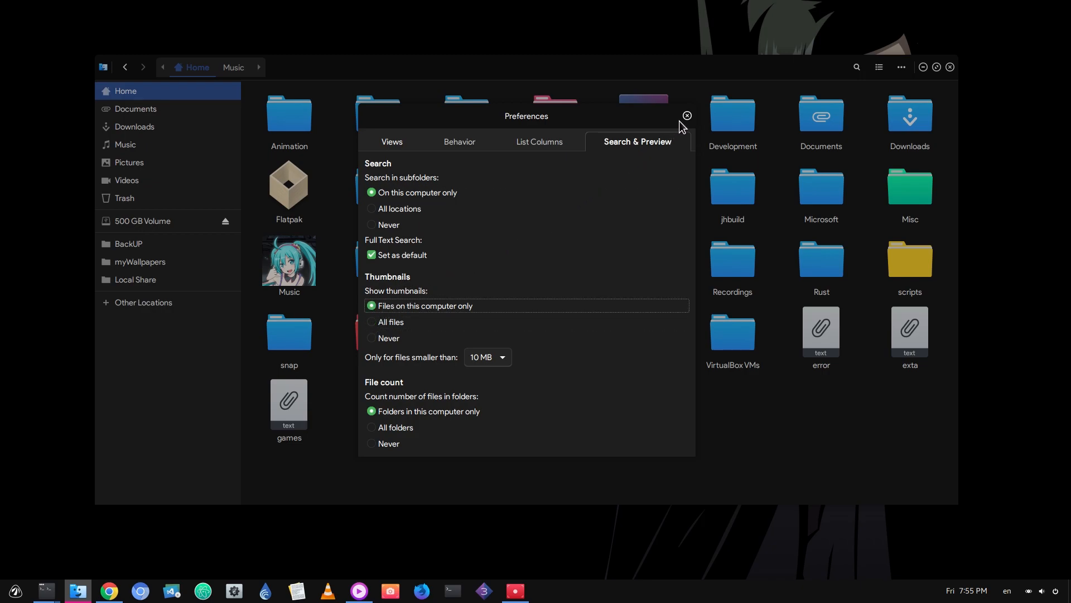
{"action": "left_click", "coordinate": [686, 115]}
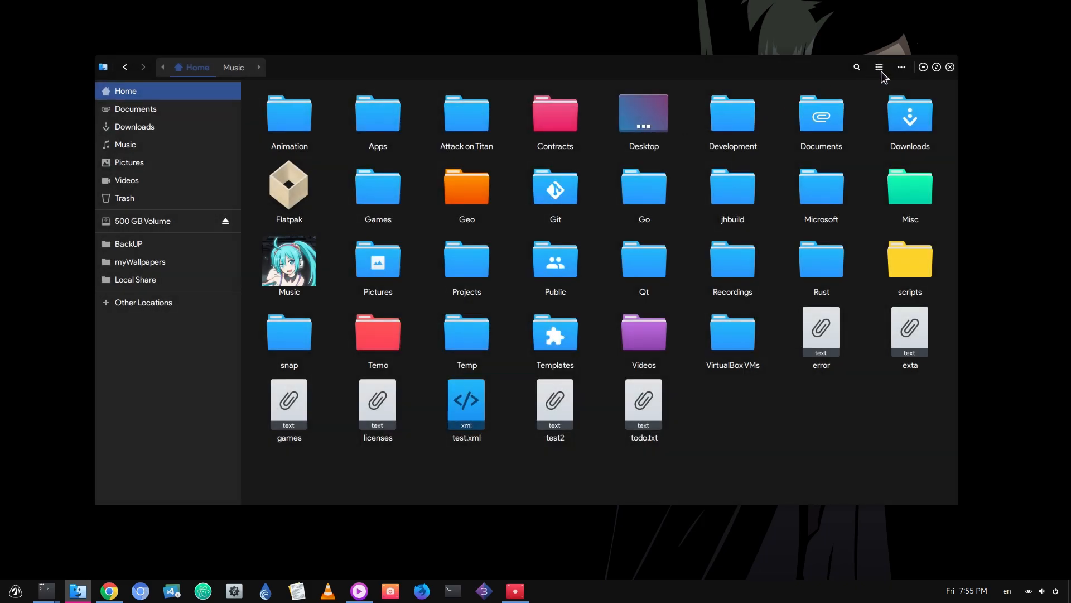
- Create a new folder in Home named "did you carefully watched?"
{"action": "left_click", "coordinate": [900, 67]}
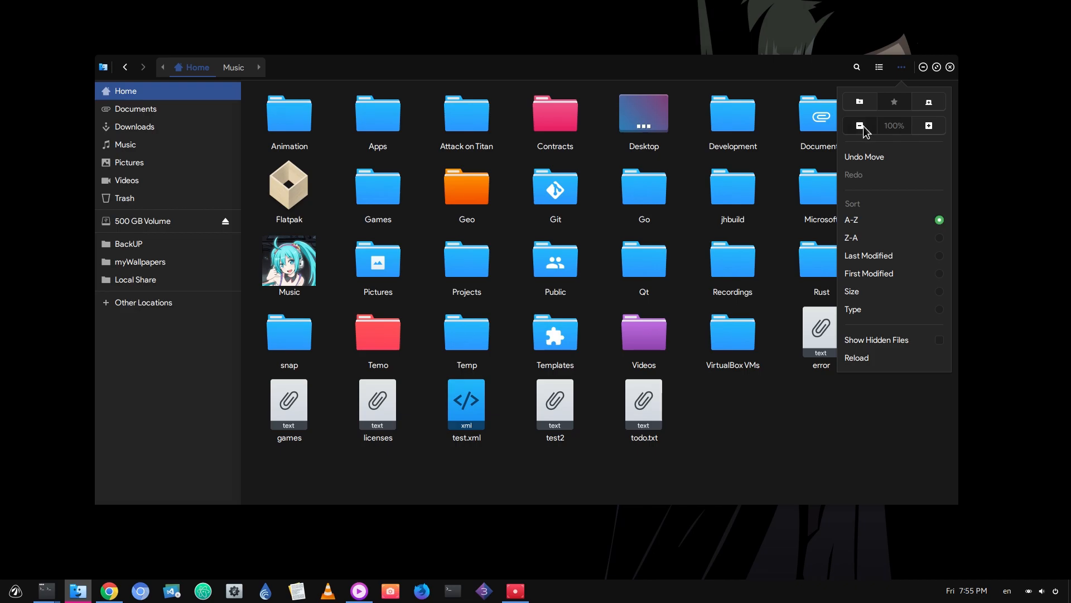
{"action": "left_click", "coordinate": [858, 125]}
{"action": "type", "text": "did"}
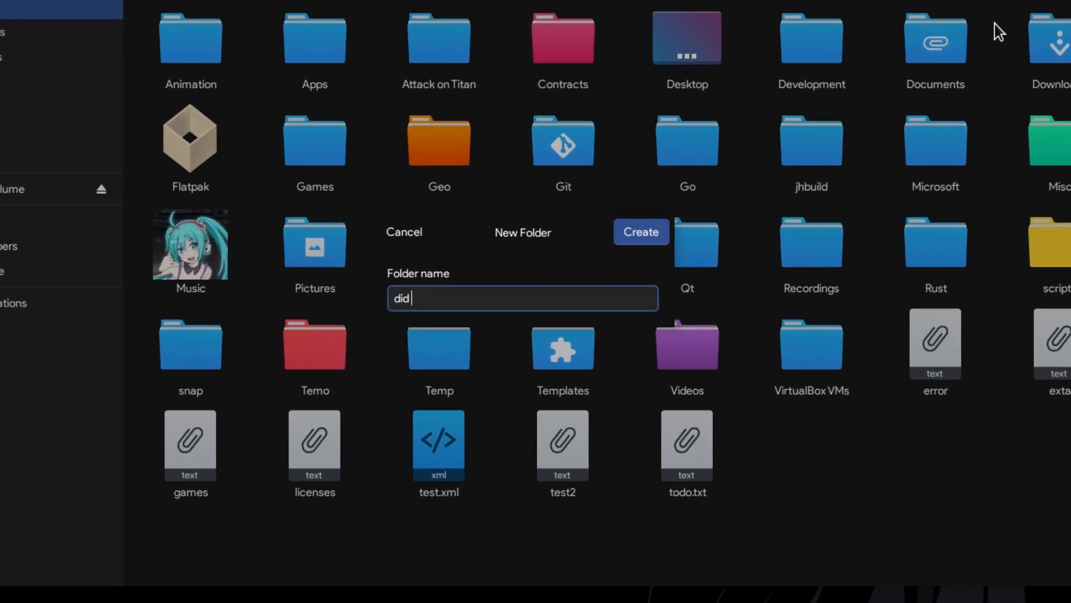
{"action": "type", "text": "you careful"}
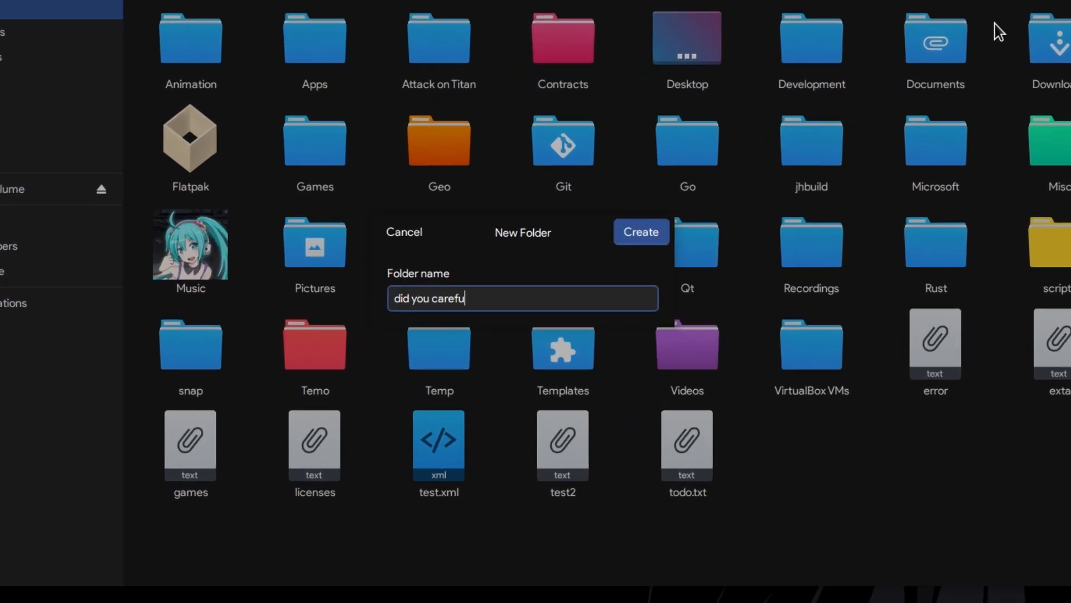
{"action": "type", "text": "ly wa"}
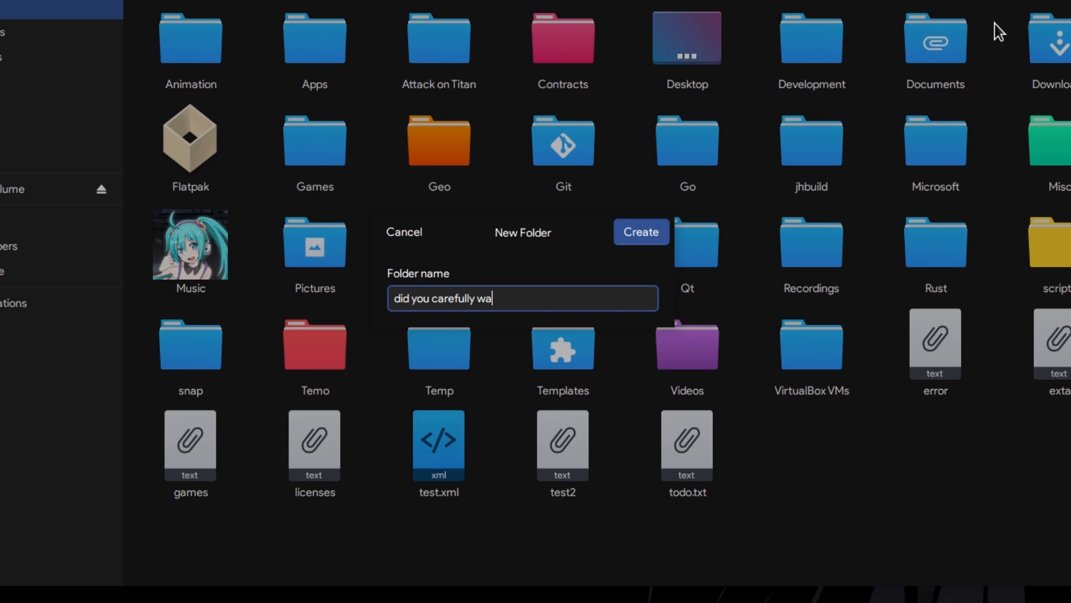
{"action": "type", "text": "tched?"}
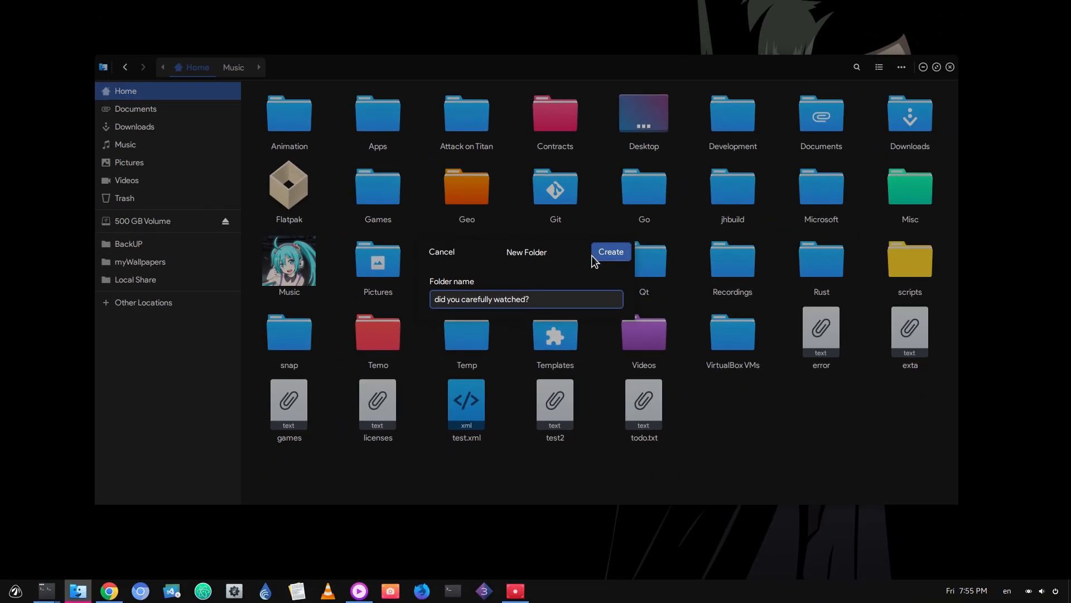
{"action": "left_click", "coordinate": [608, 252]}
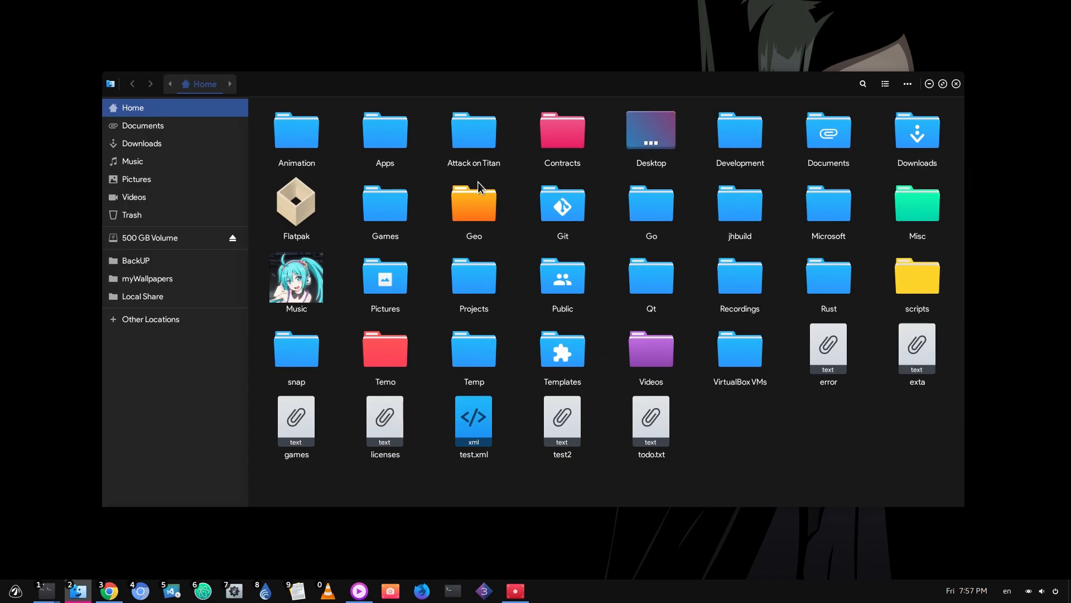
{"action": "right_click", "coordinate": [132, 163]}
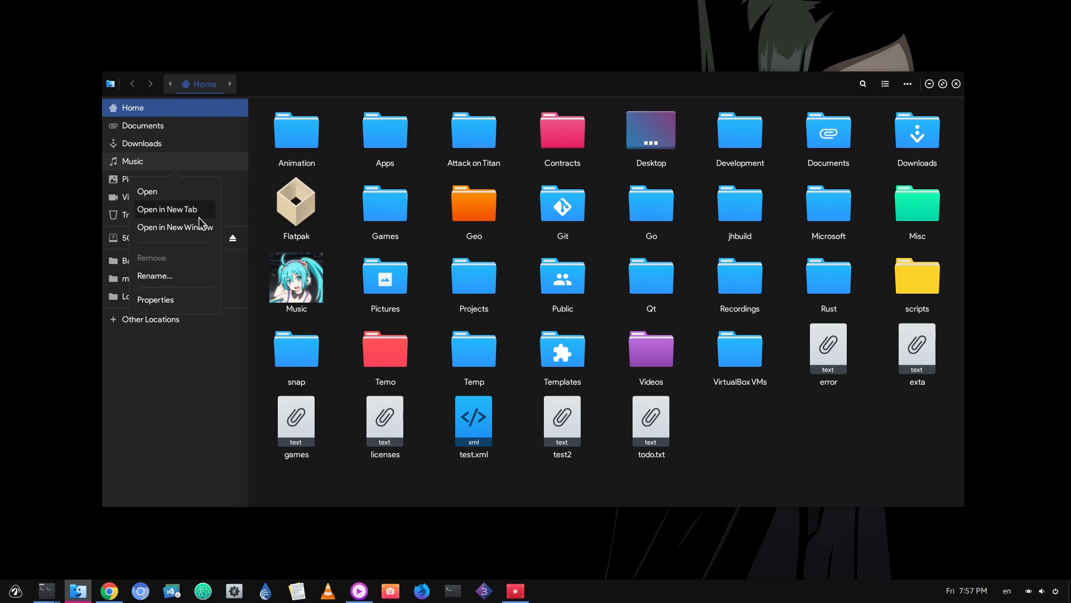
{"action": "left_click", "coordinate": [167, 212]}
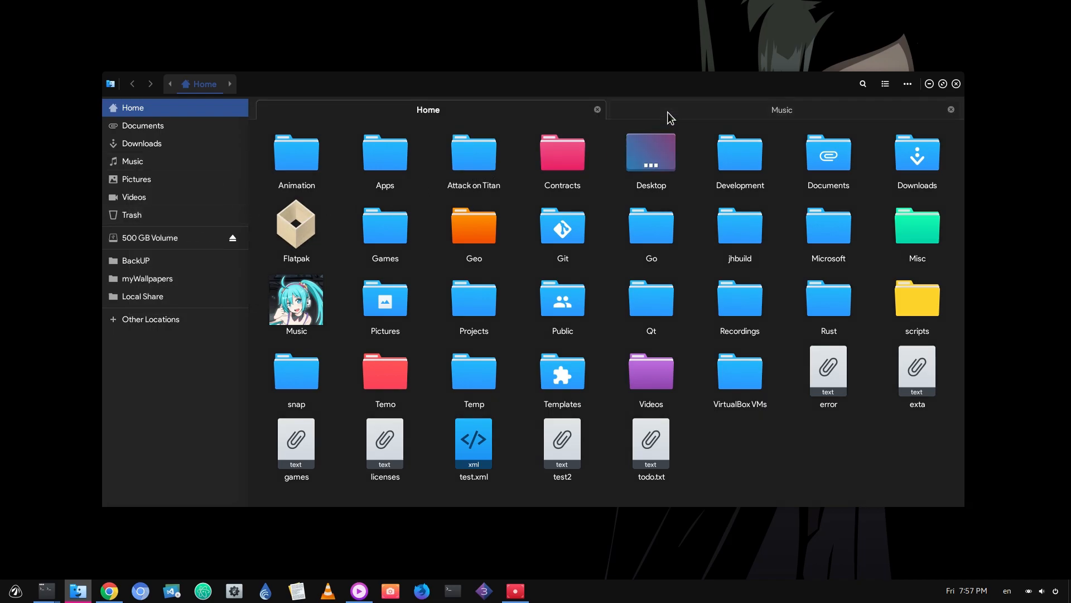
{"action": "left_click", "coordinate": [781, 109]}
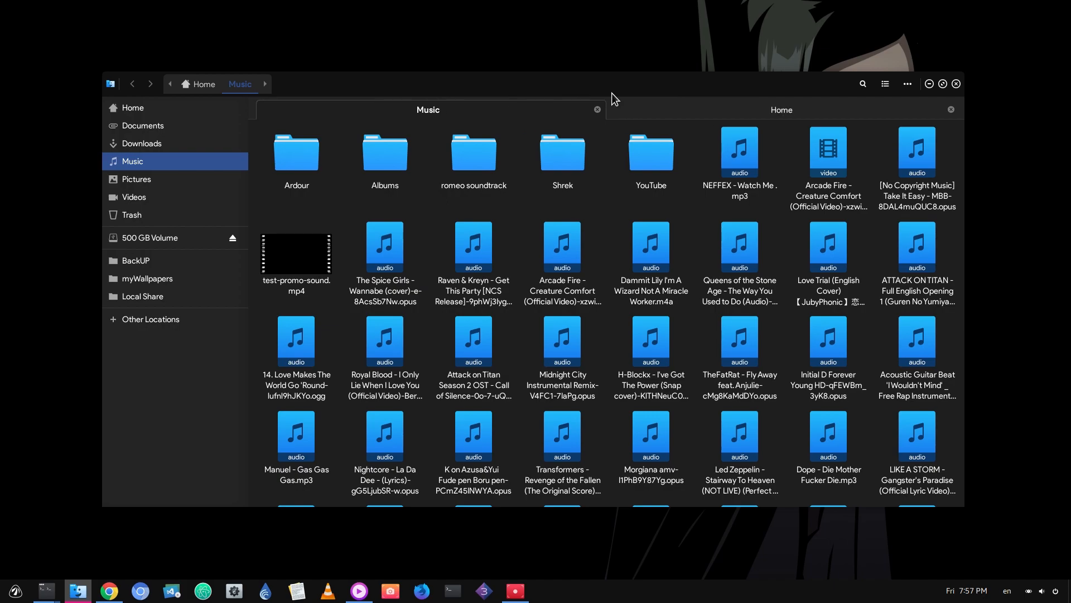
{"action": "left_click", "coordinate": [884, 84]}
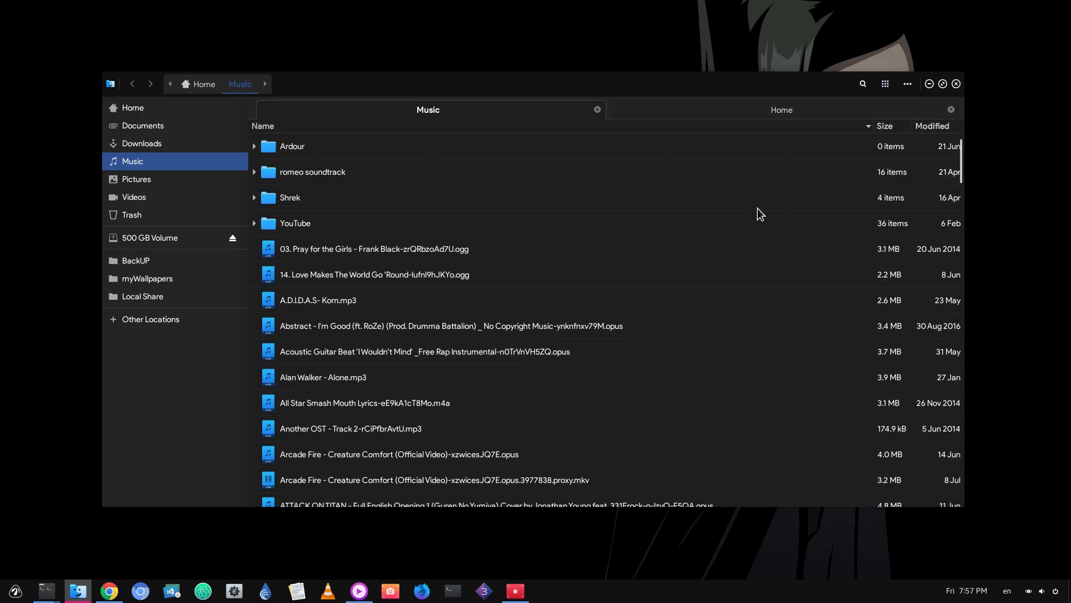
{"action": "scroll", "scroll_direction": "down", "scroll_amount": 3}
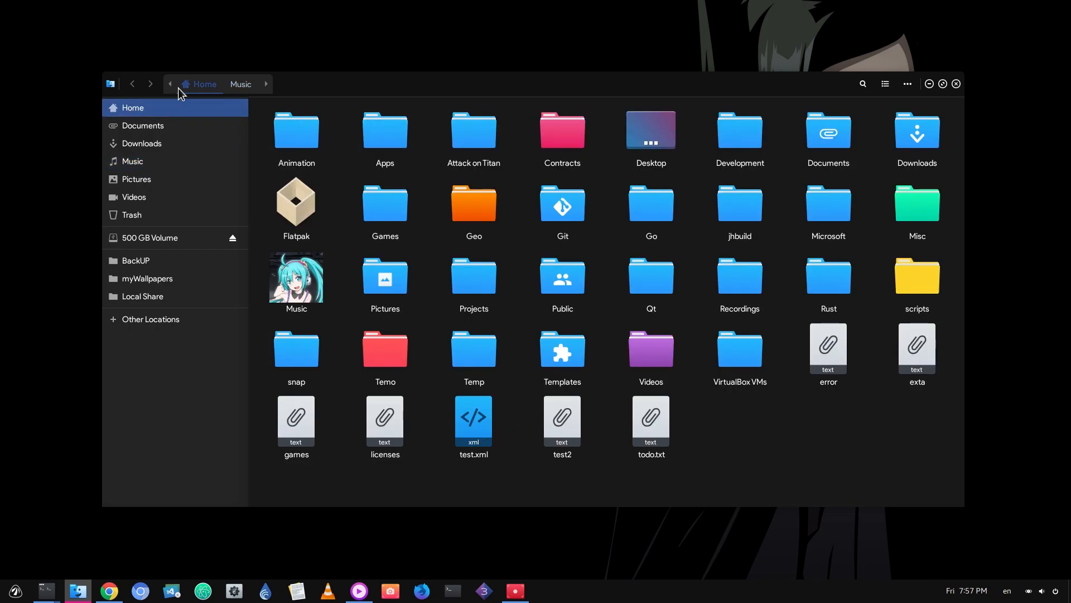
- In Preferences, disable folder expansion in list view and set executable text files to run
{"action": "left_click", "coordinate": [109, 83]}
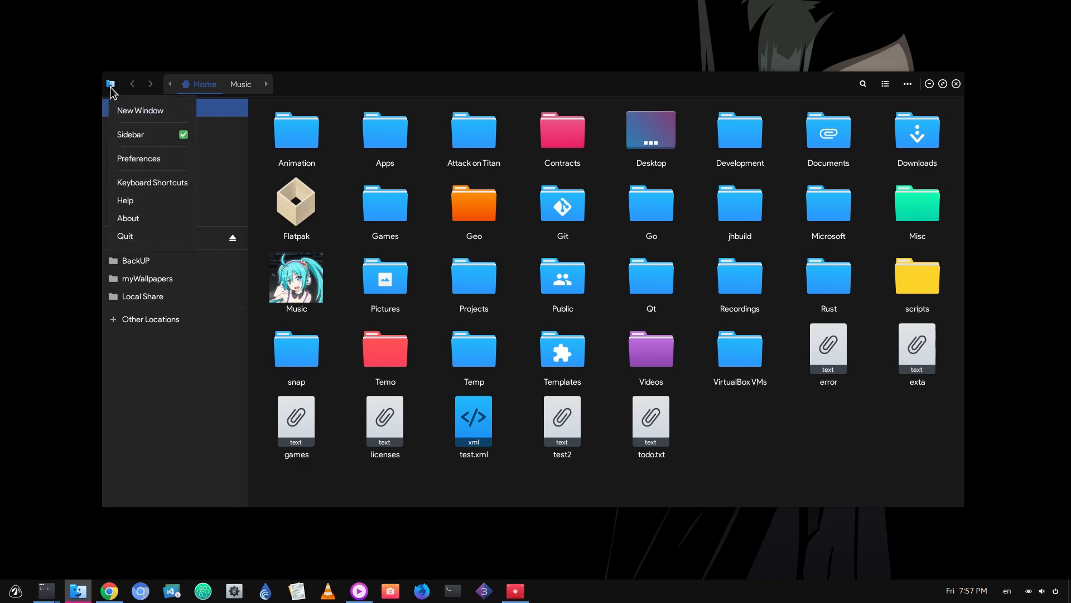
{"action": "left_click", "coordinate": [139, 158]}
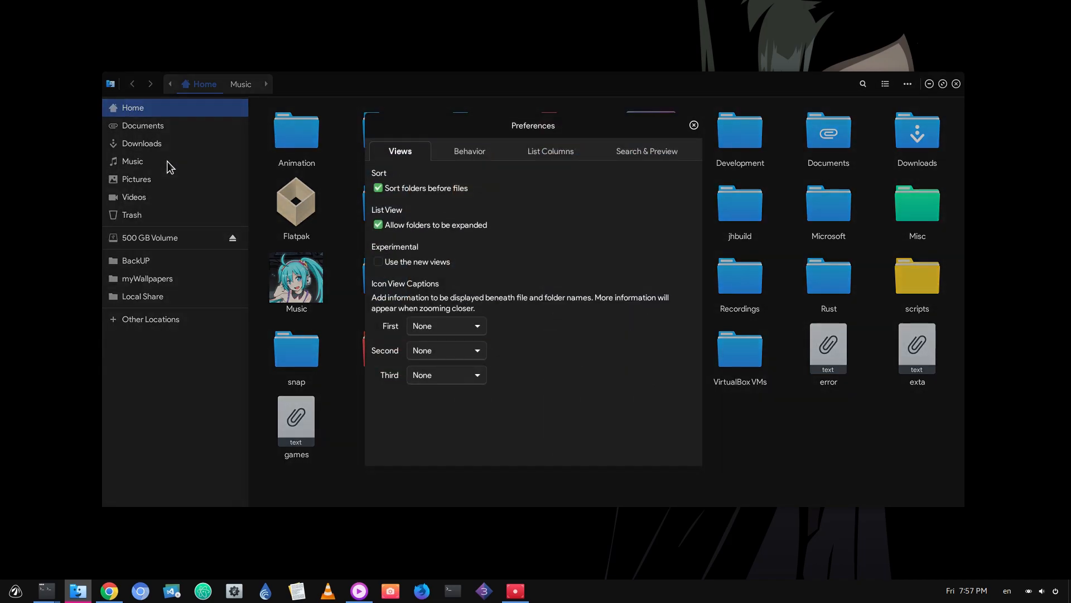
{"action": "left_click", "coordinate": [377, 225]}
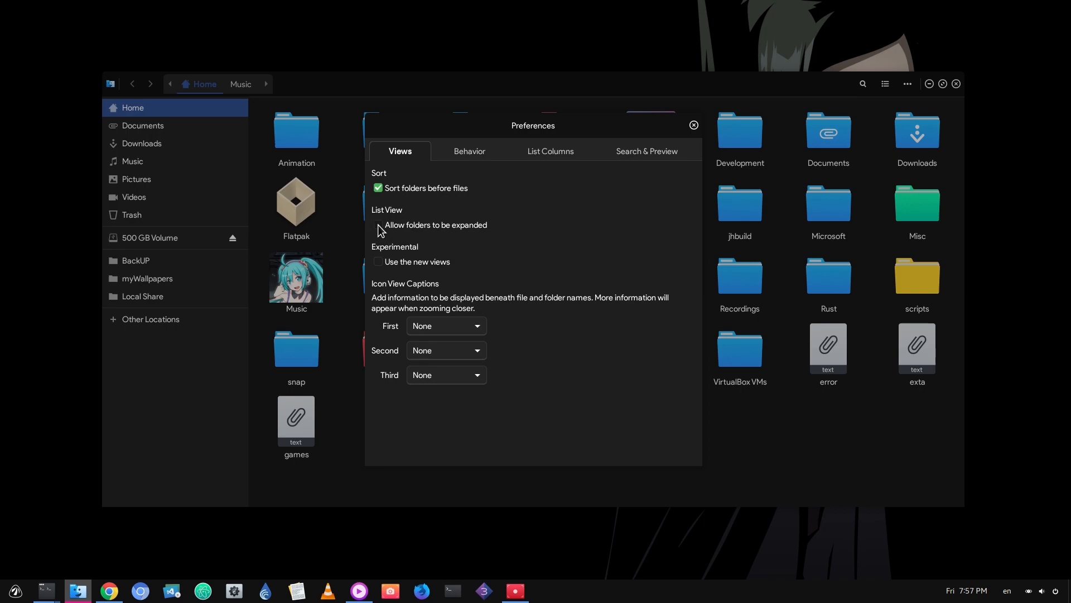
{"action": "left_click", "coordinate": [468, 151]}
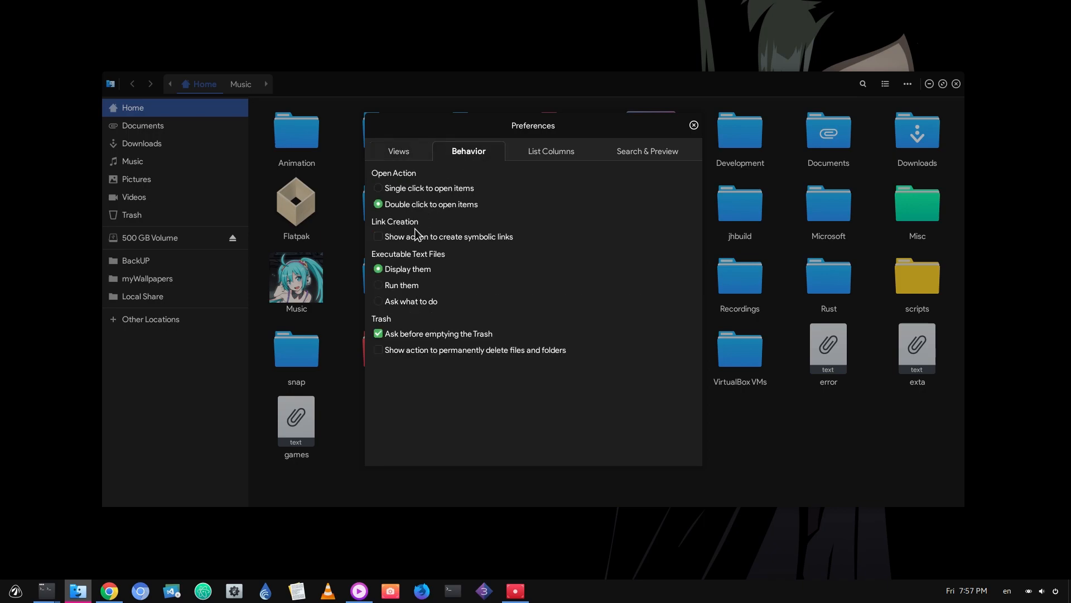
{"action": "left_click", "coordinate": [377, 285]}
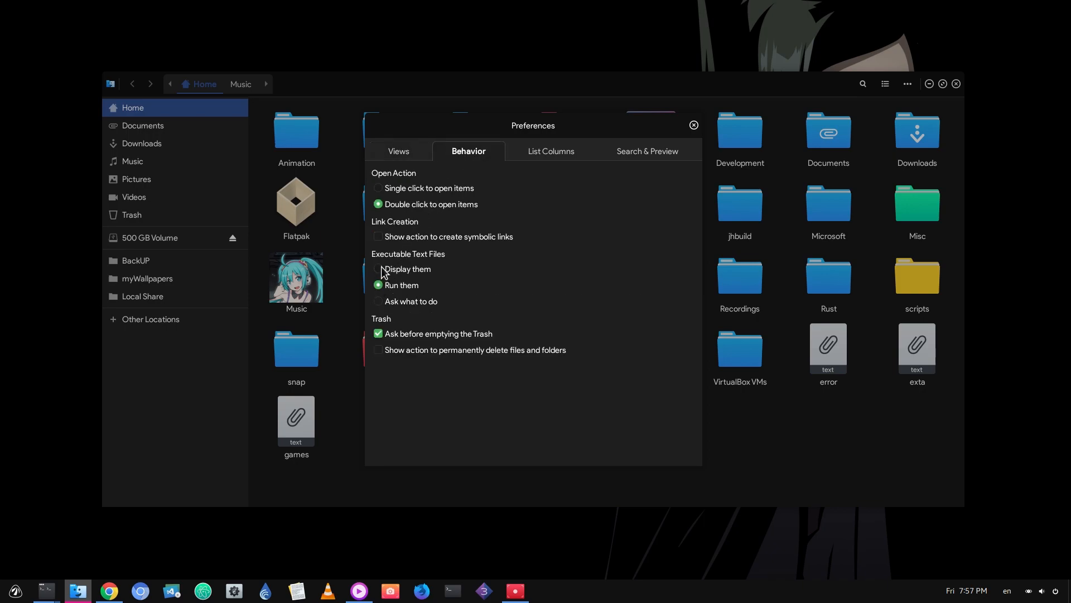
- Add the Owner column to list view, glance at Search & Preview, and close Preferences
{"action": "left_click", "coordinate": [550, 151]}
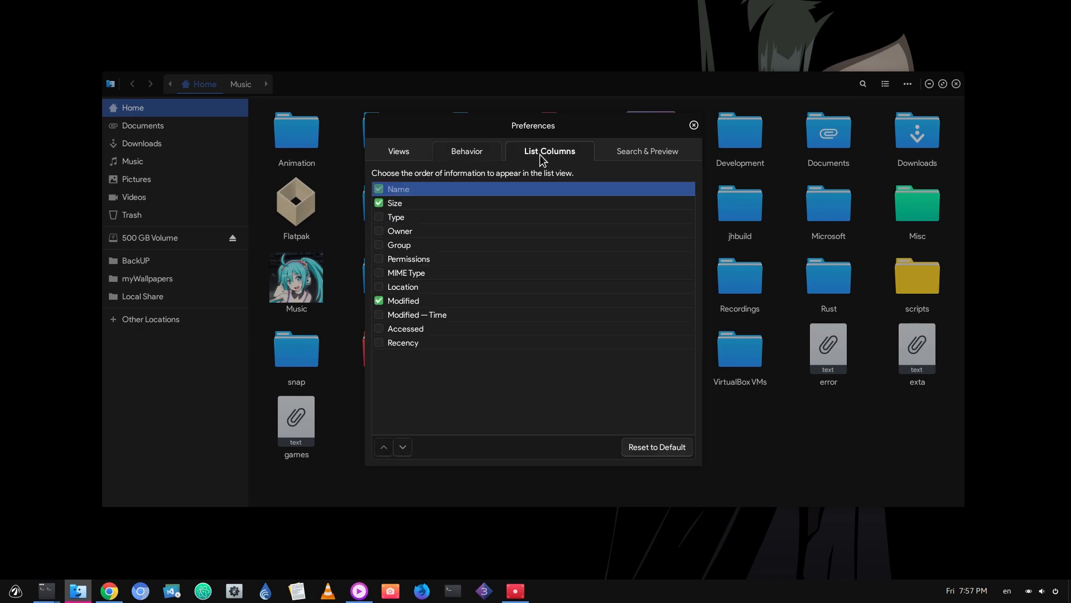
{"action": "left_click", "coordinate": [378, 231]}
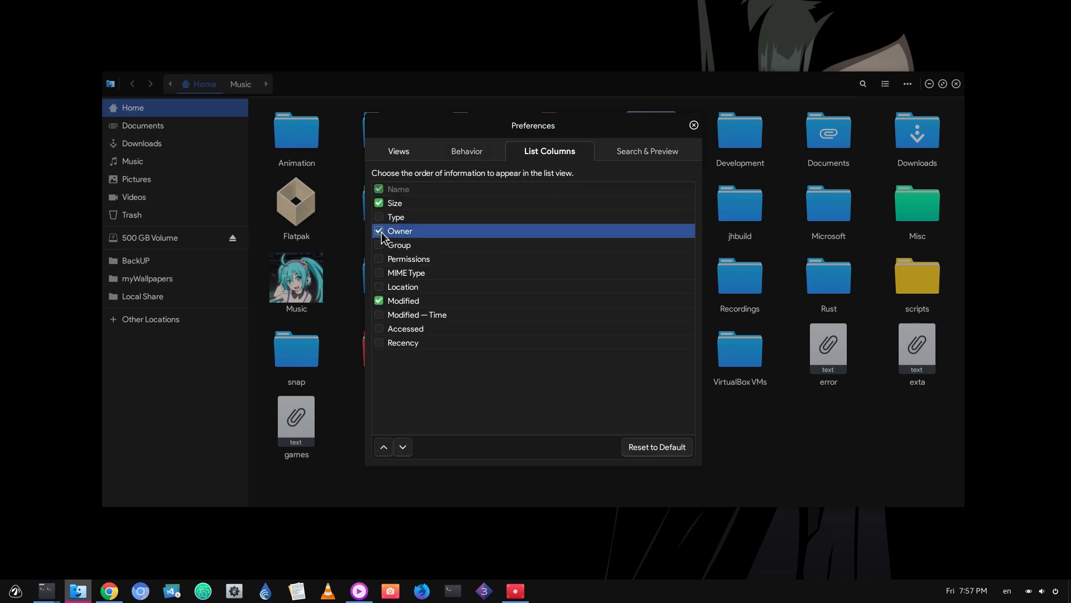
{"action": "left_click", "coordinate": [644, 151]}
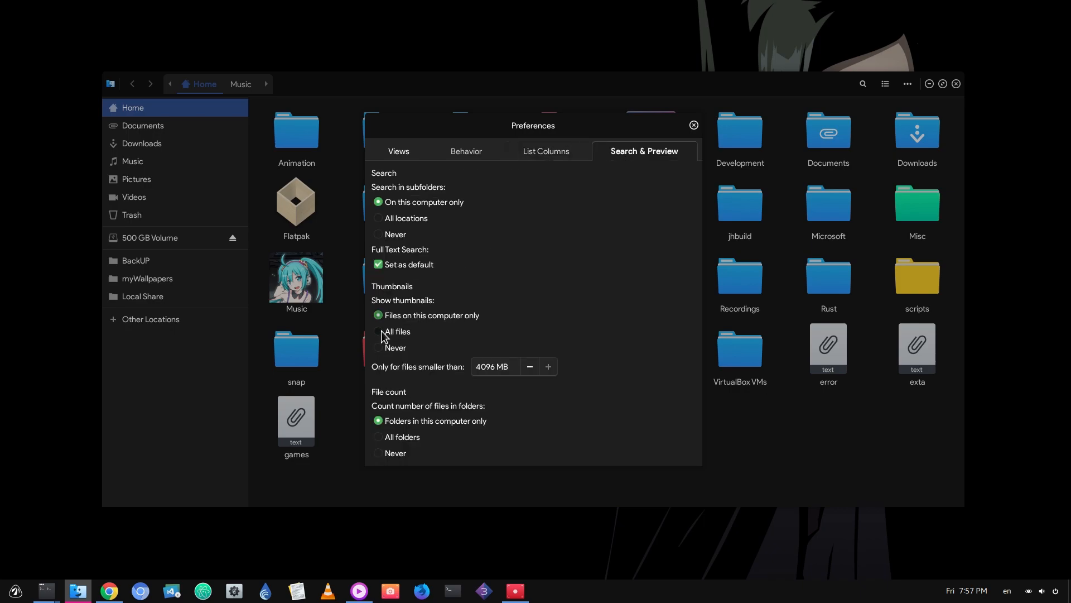
{"action": "mouse_move", "coordinate": [627, 191]}
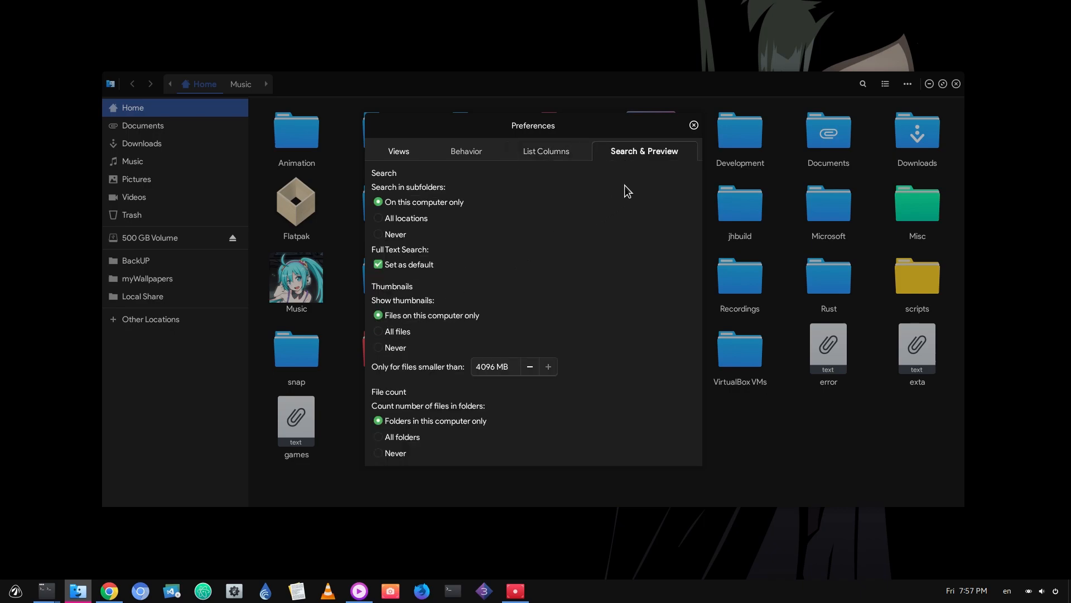
{"action": "left_click", "coordinate": [693, 125]}
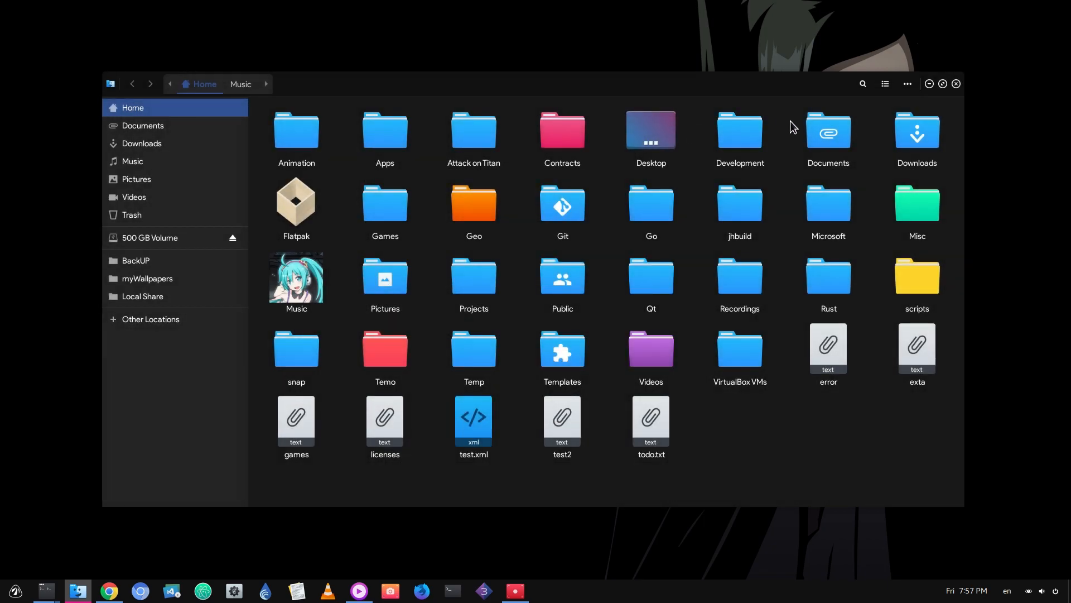
- Zoom out the folder view, create the folder "did you find it?!??!", and close the Files window
{"action": "left_click", "coordinate": [907, 84]}
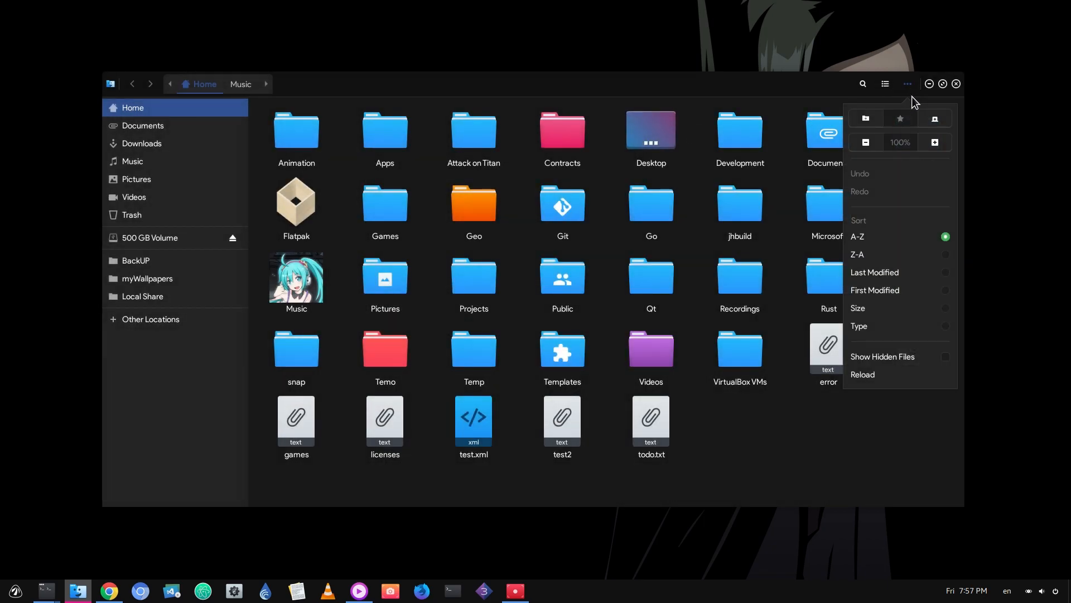
{"action": "mouse_move", "coordinate": [886, 150]}
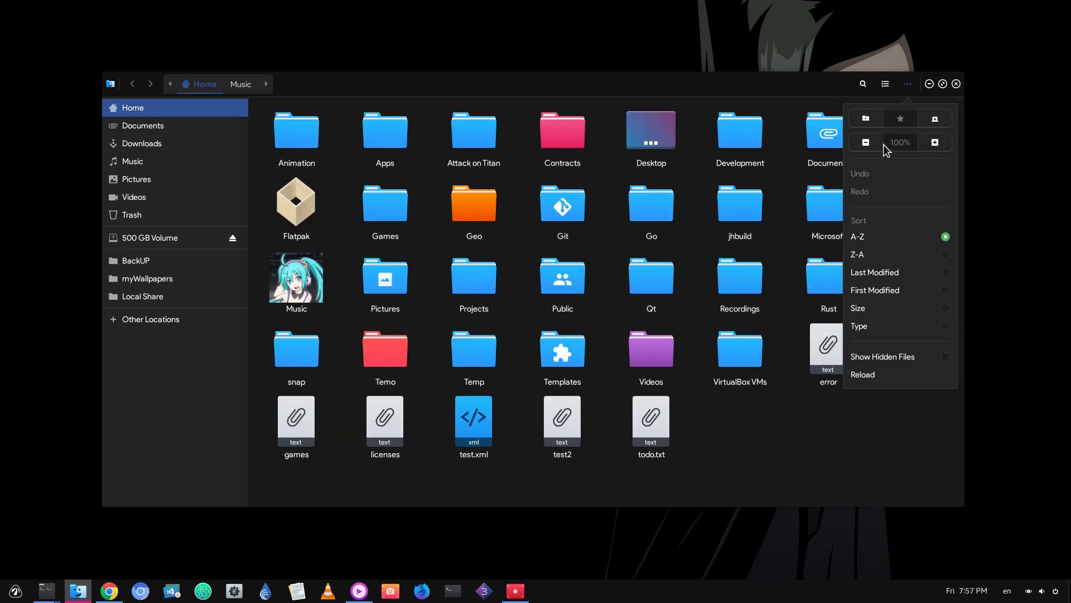
{"action": "left_click", "coordinate": [865, 142]}
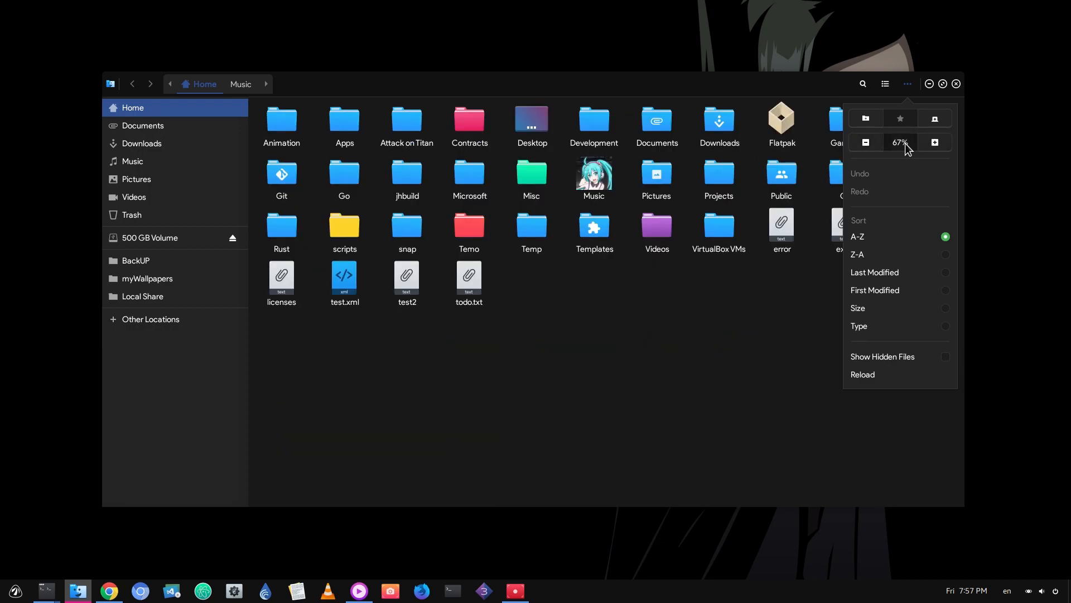
{"action": "left_click", "coordinate": [934, 142]}
{"action": "type", "text": "did you find it?!??!"}
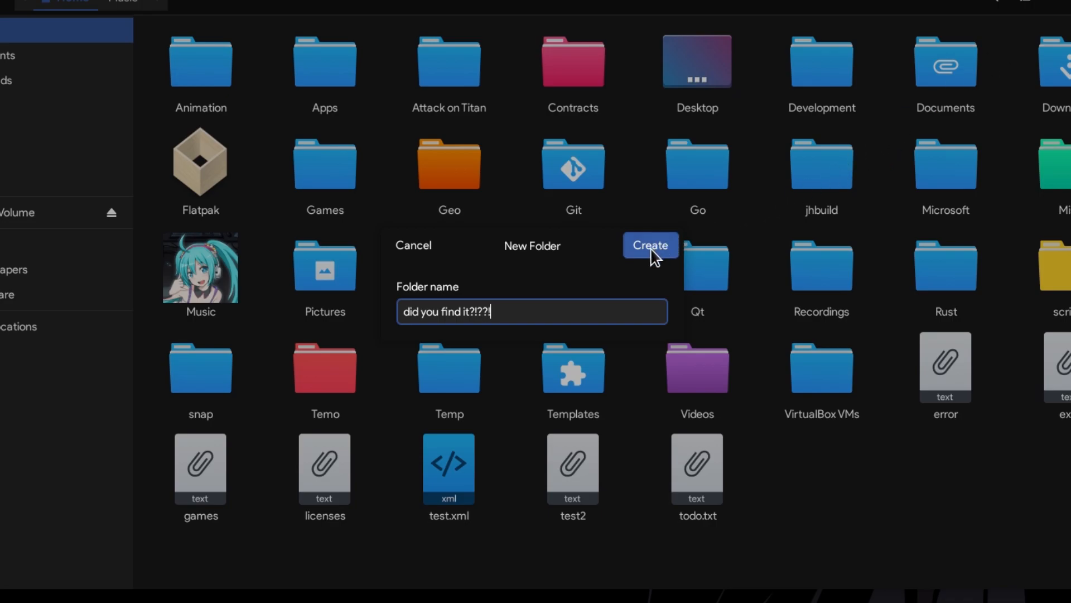
{"action": "left_click", "coordinate": [649, 244]}
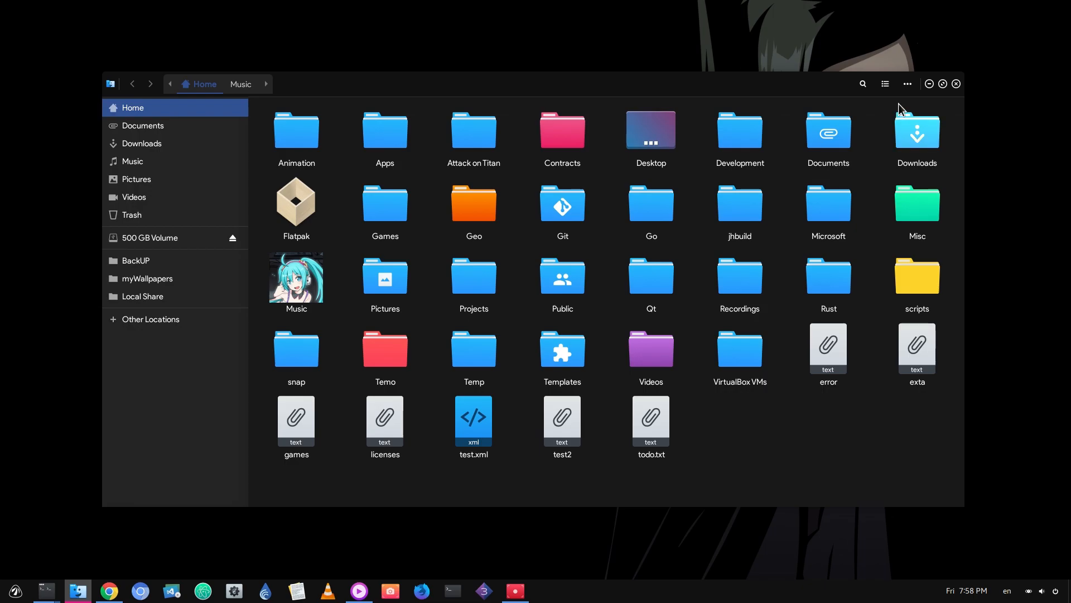
{"action": "left_click", "coordinate": [955, 83]}
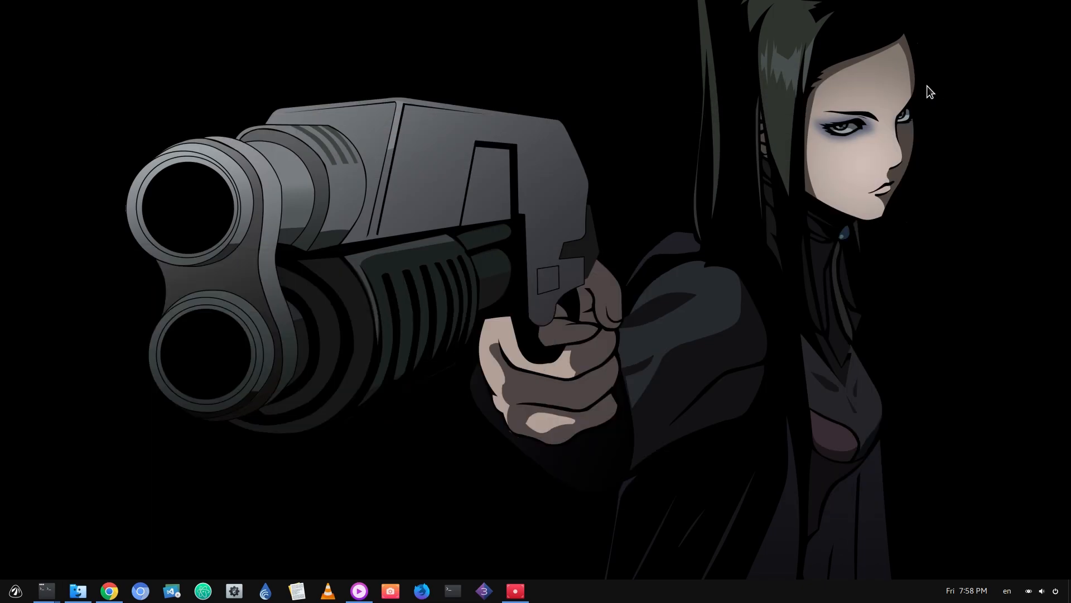